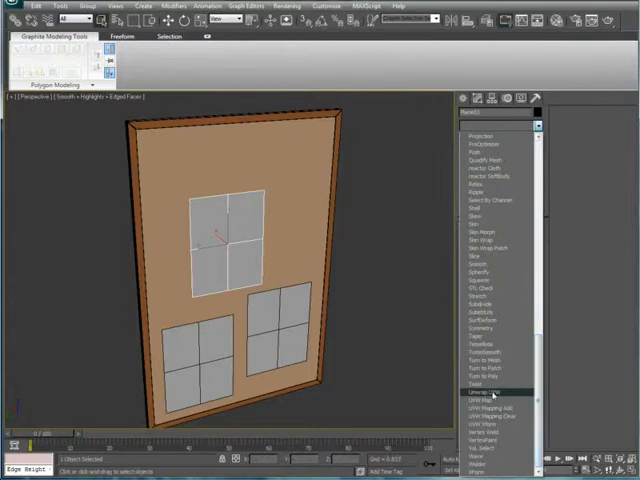
Add an Unwrap UVW modifier to the white paper panel from the Modifier List
click(489, 392)
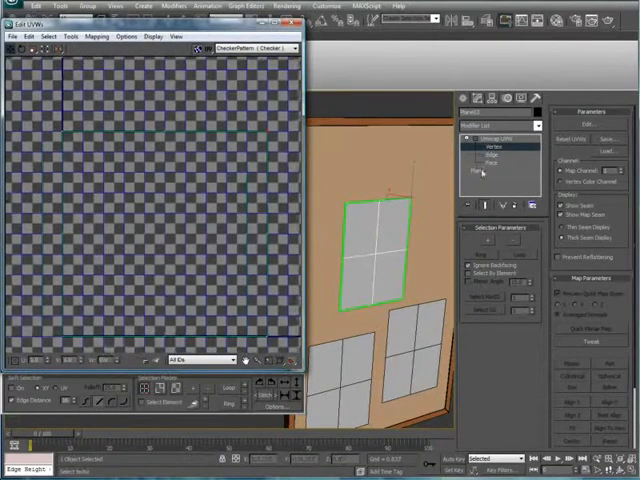
Switch the panel's Unwrap UVW to Face sub-object level in Edit UVWs
click(489, 157)
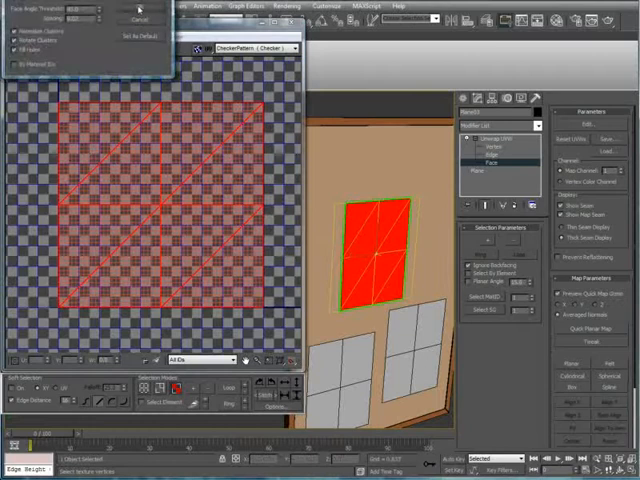
Apply Flatten Mapping to all of the panel's selected faces
click(137, 19)
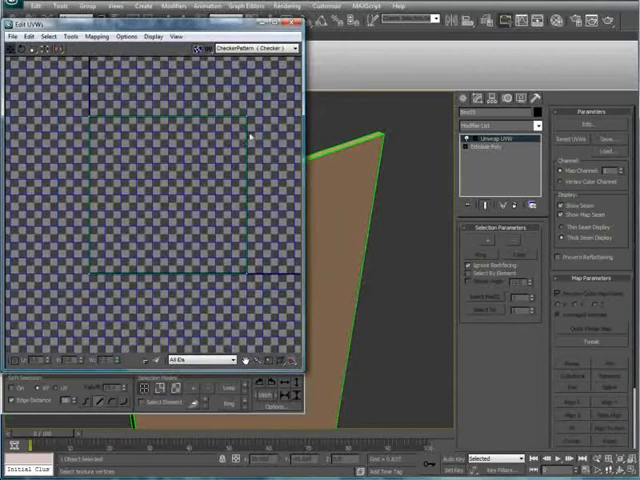
mouse_move(195, 190)
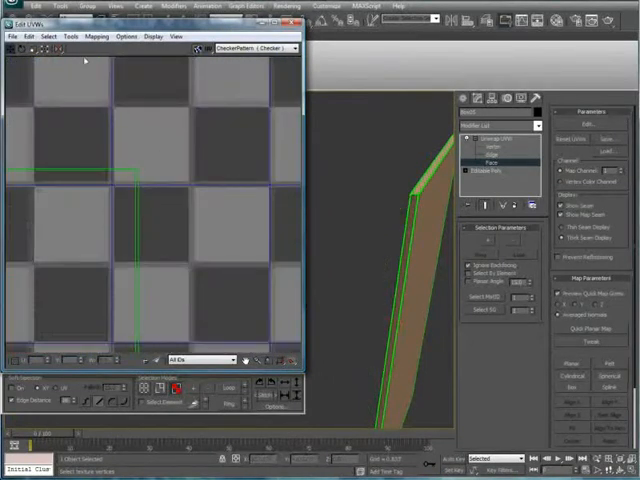
Show the Edit UVWs Tools menu for flipping, welding and stitching UVs
click(70, 37)
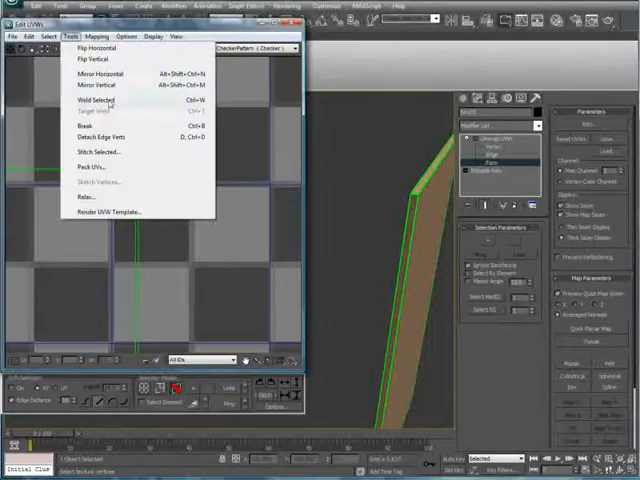